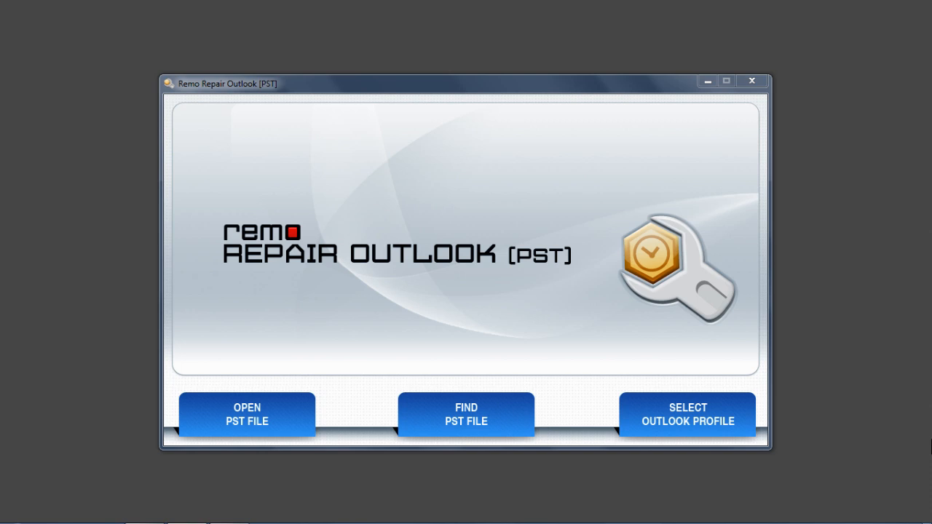
{"action": "mouse_move", "coordinate": [335, 437]}
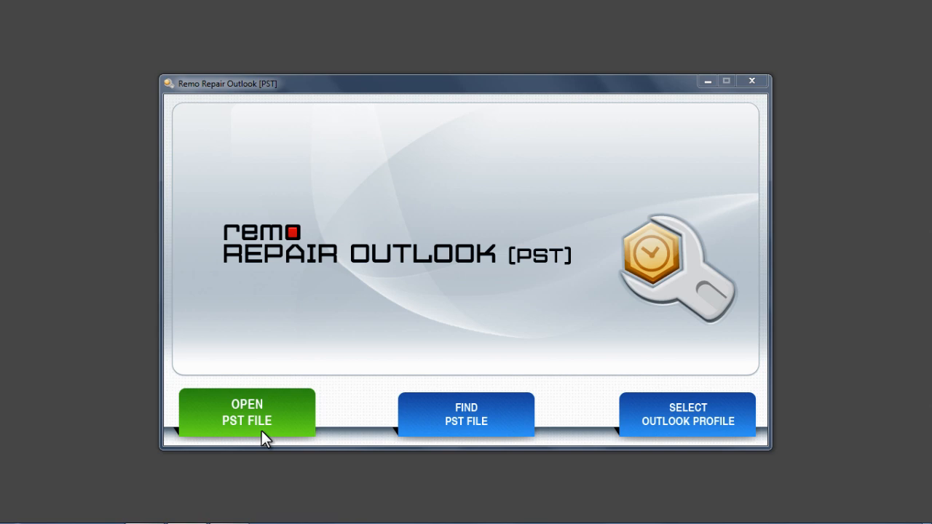
{"action": "mouse_move", "coordinate": [423, 421]}
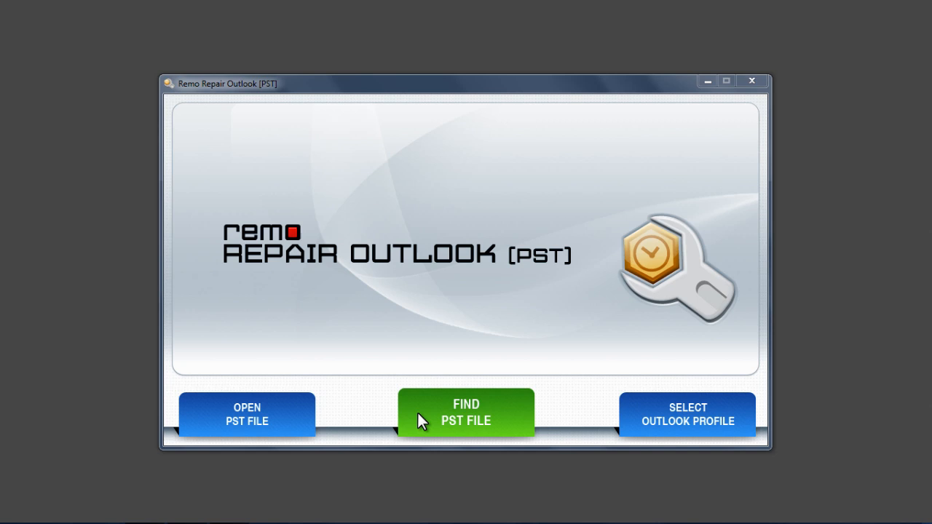
{"action": "mouse_move", "coordinate": [635, 413]}
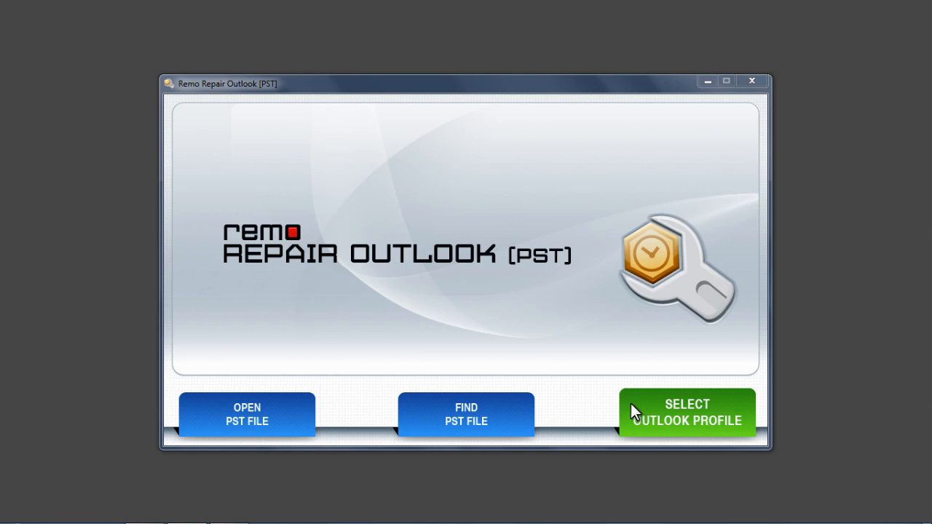
{"action": "mouse_move", "coordinate": [247, 430]}
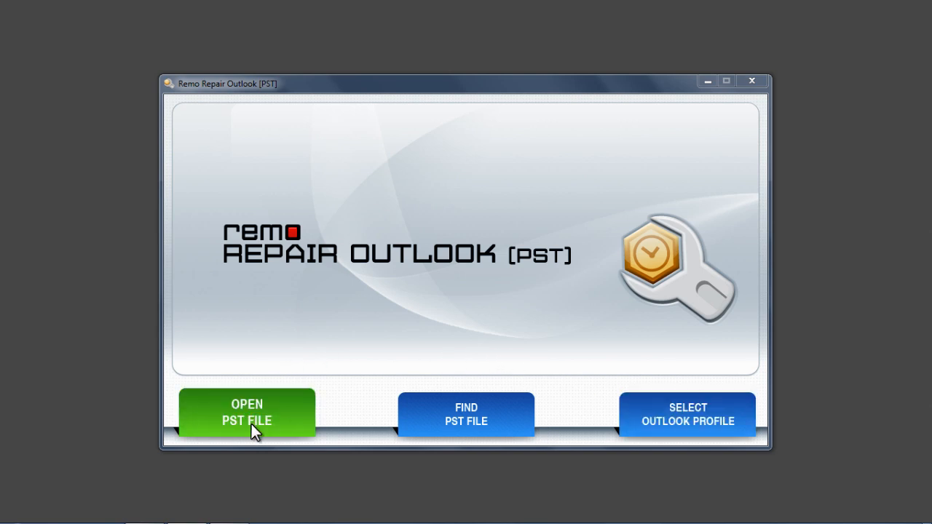
- Select Outlook.pst from Documents as the file to repair and continue to scan options
{"action": "left_click", "coordinate": [246, 414]}
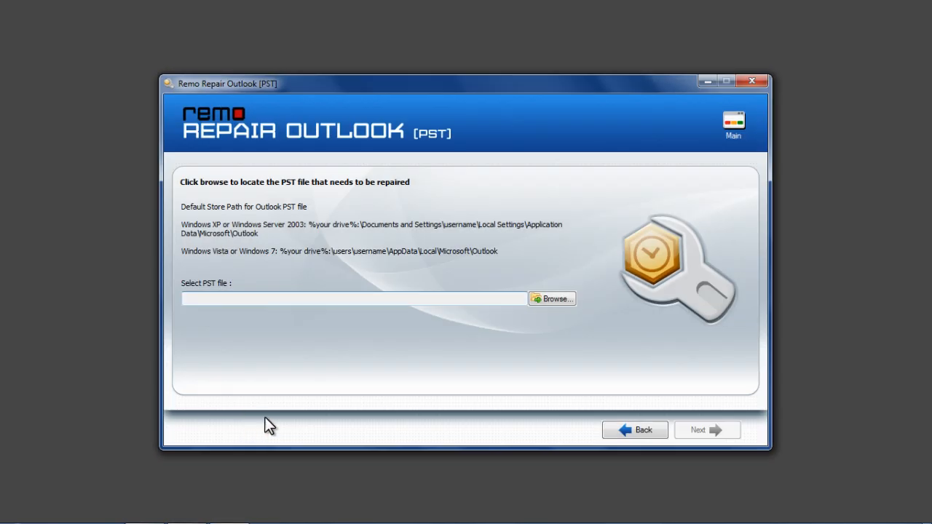
{"action": "left_click", "coordinate": [552, 299]}
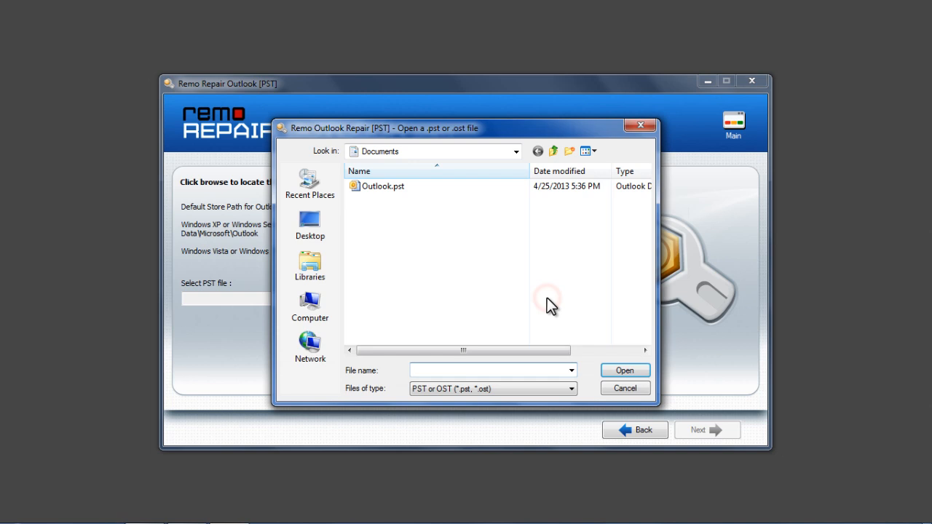
{"action": "left_click", "coordinate": [383, 186]}
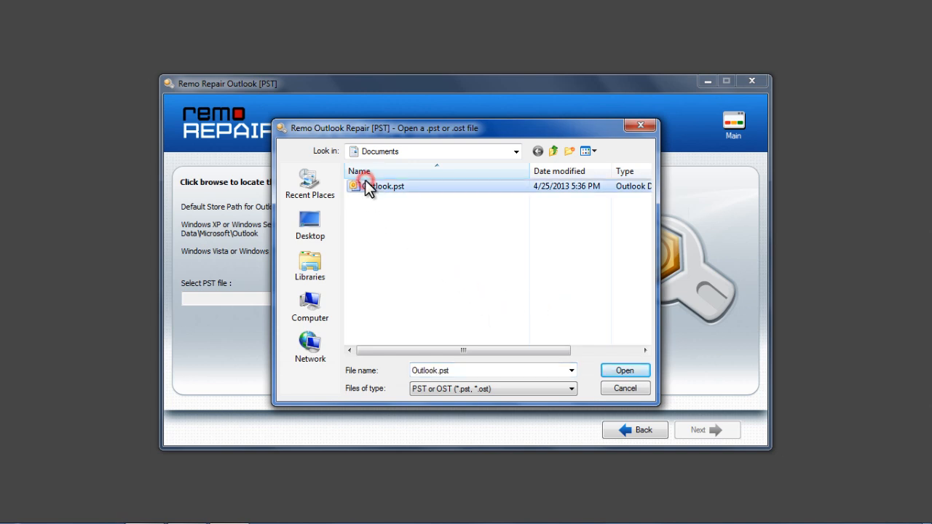
{"action": "left_click", "coordinate": [623, 370]}
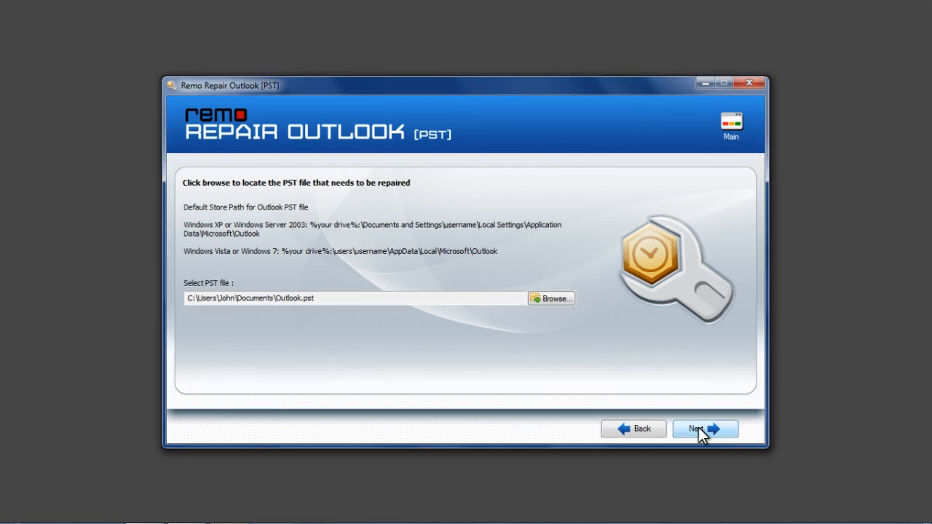
{"action": "left_click", "coordinate": [702, 429]}
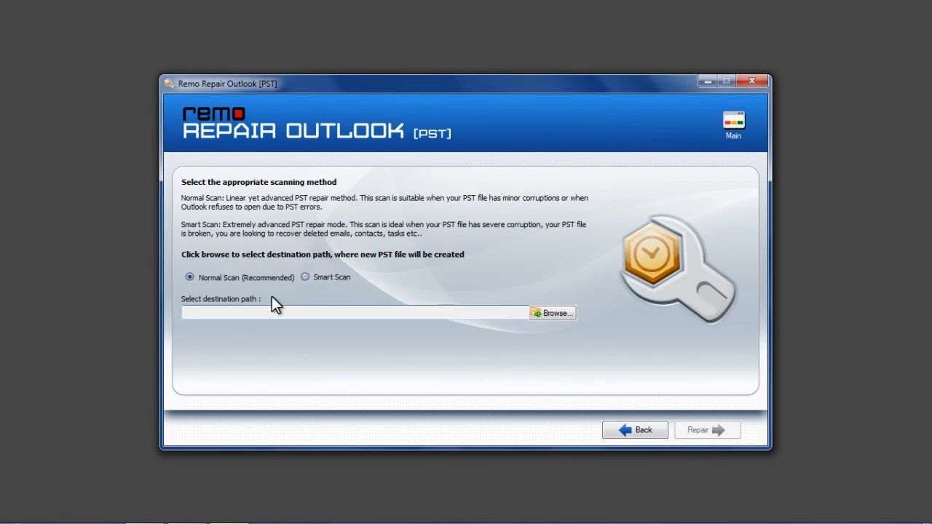
{"action": "mouse_move", "coordinate": [250, 288]}
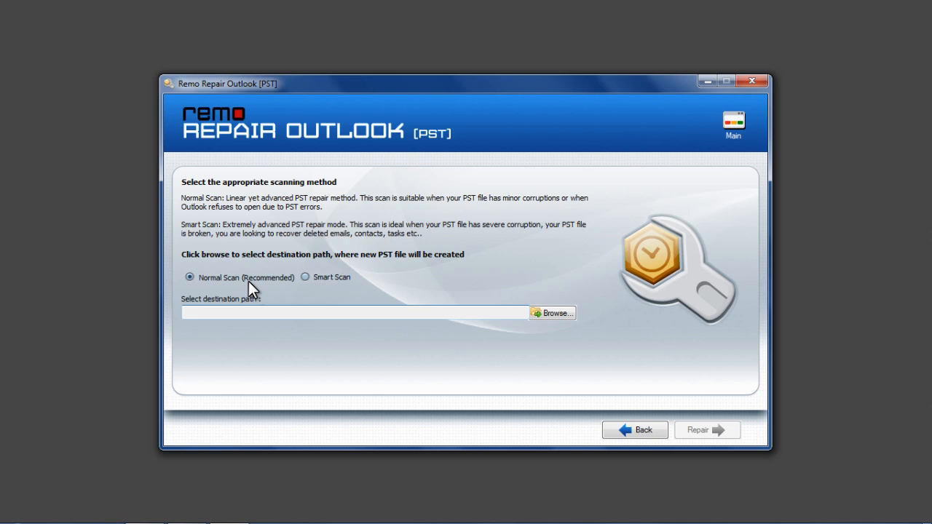
{"action": "left_click", "coordinate": [353, 311]}
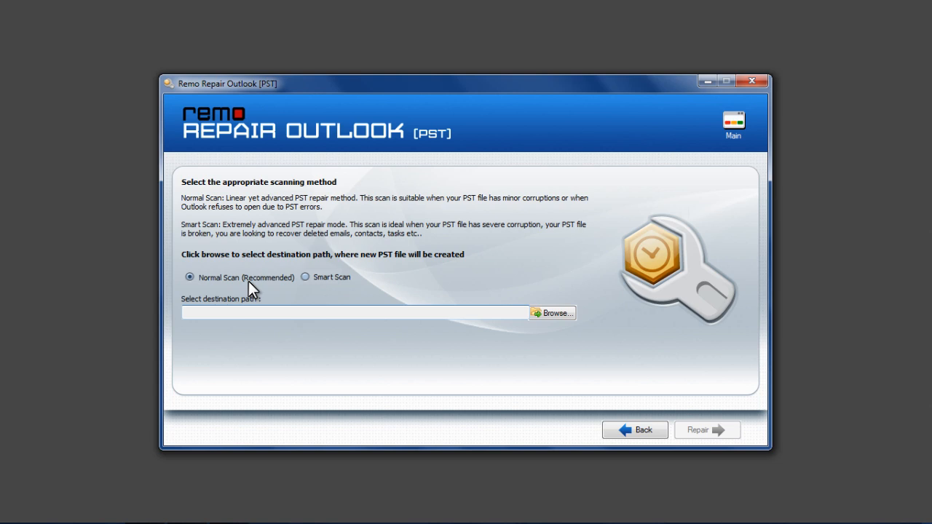
{"action": "mouse_move", "coordinate": [323, 285]}
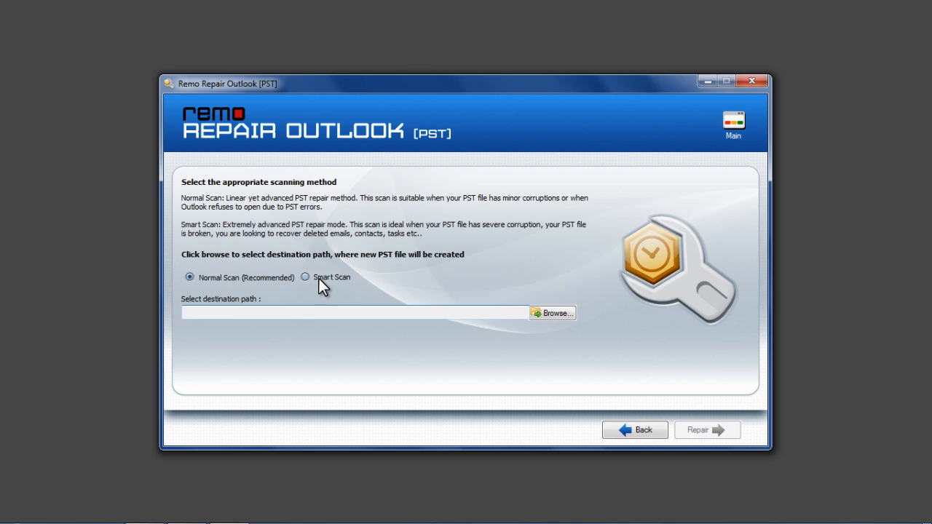
{"action": "left_click", "coordinate": [352, 311]}
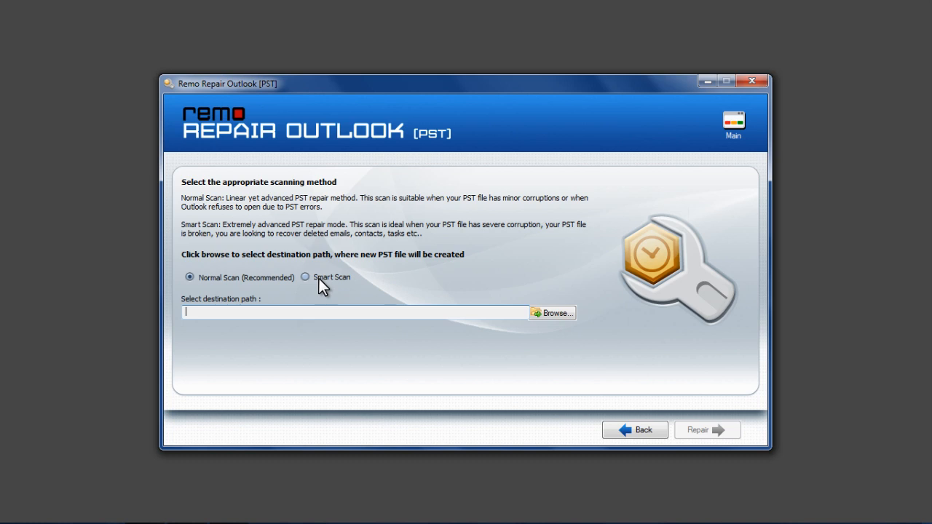
{"action": "mouse_move", "coordinate": [255, 304]}
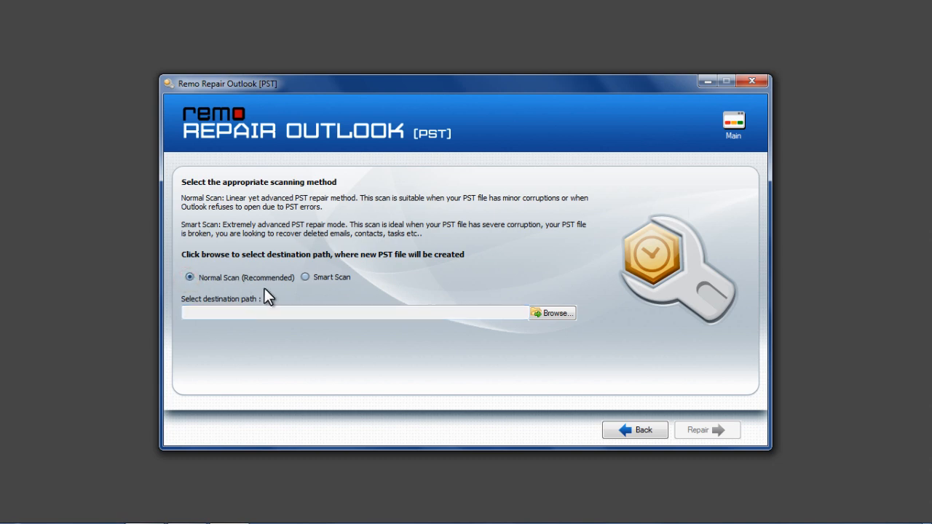
- Save the repaired PST to Desktop, run the repair recovering 5338 items, and view the destination folder
{"action": "left_click", "coordinate": [553, 313]}
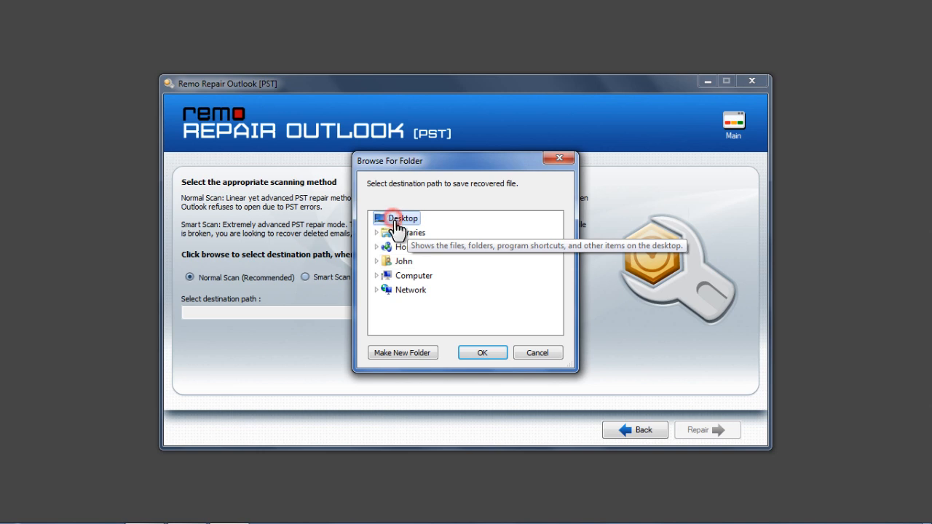
{"action": "left_click", "coordinate": [482, 353]}
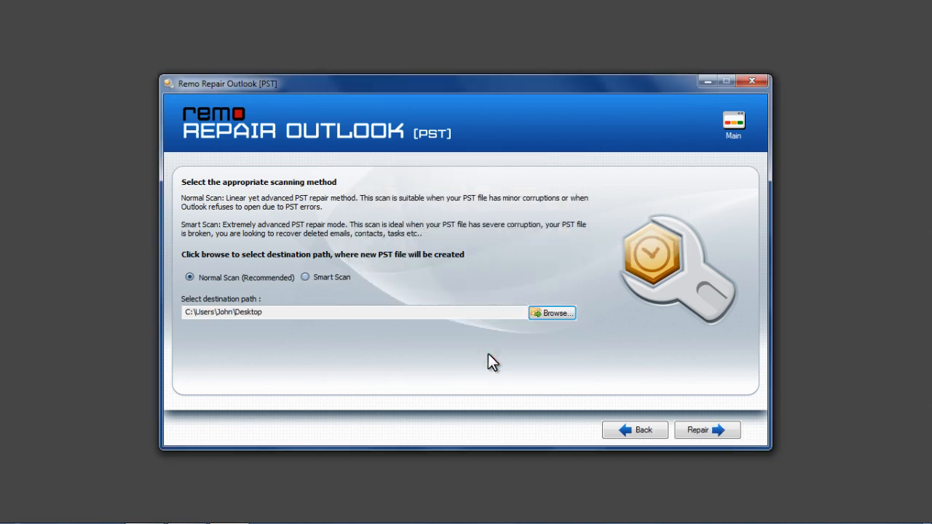
{"action": "left_click", "coordinate": [705, 430]}
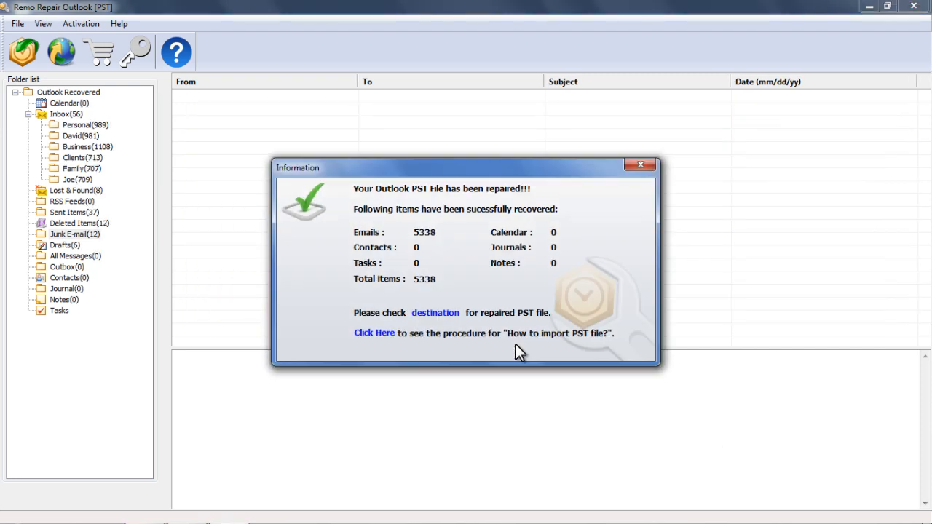
{"action": "mouse_move", "coordinate": [434, 311]}
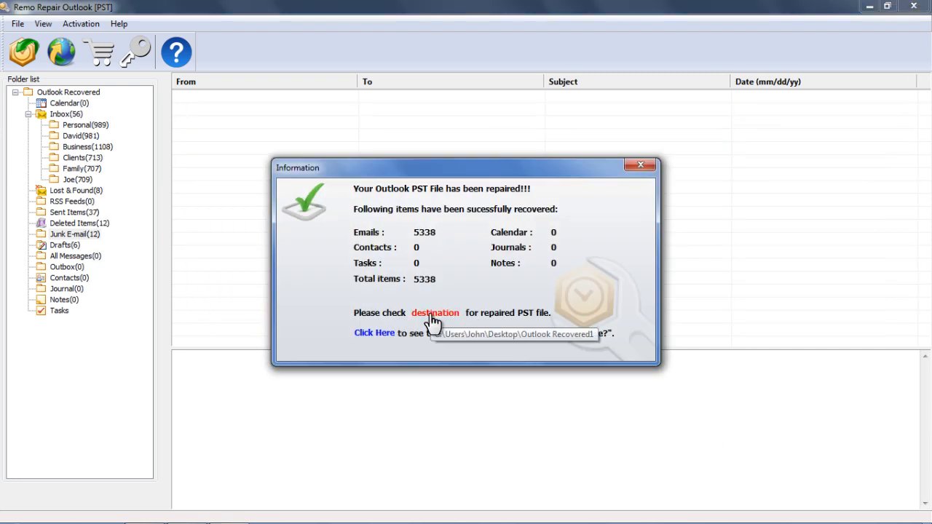
{"action": "left_click", "coordinate": [374, 332]}
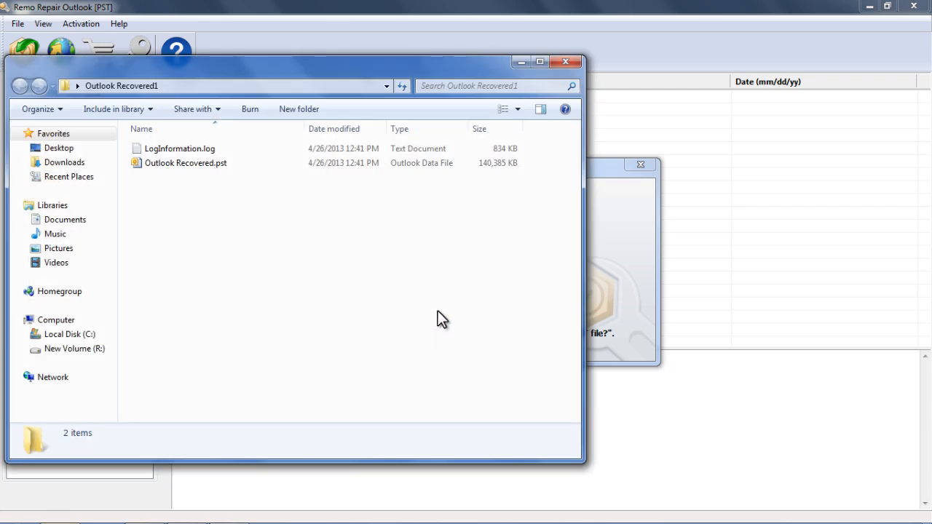
{"action": "mouse_move", "coordinate": [629, 361]}
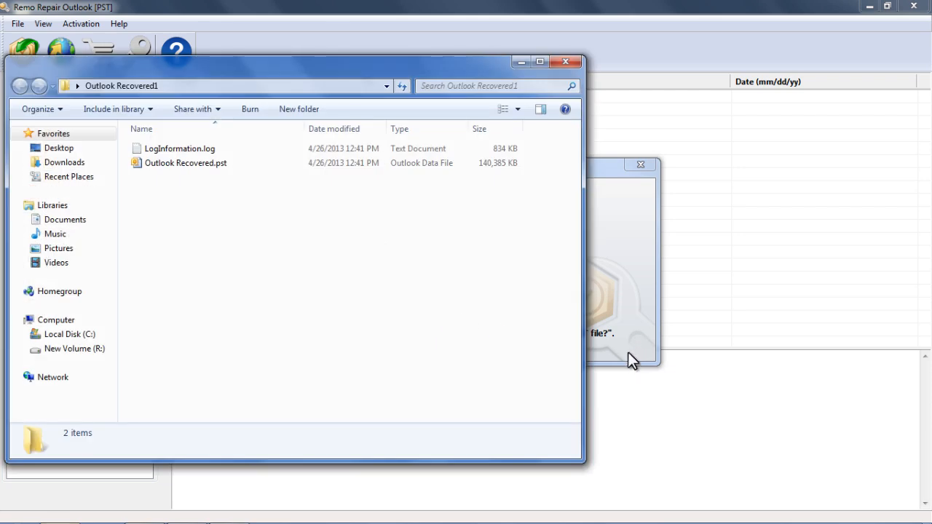